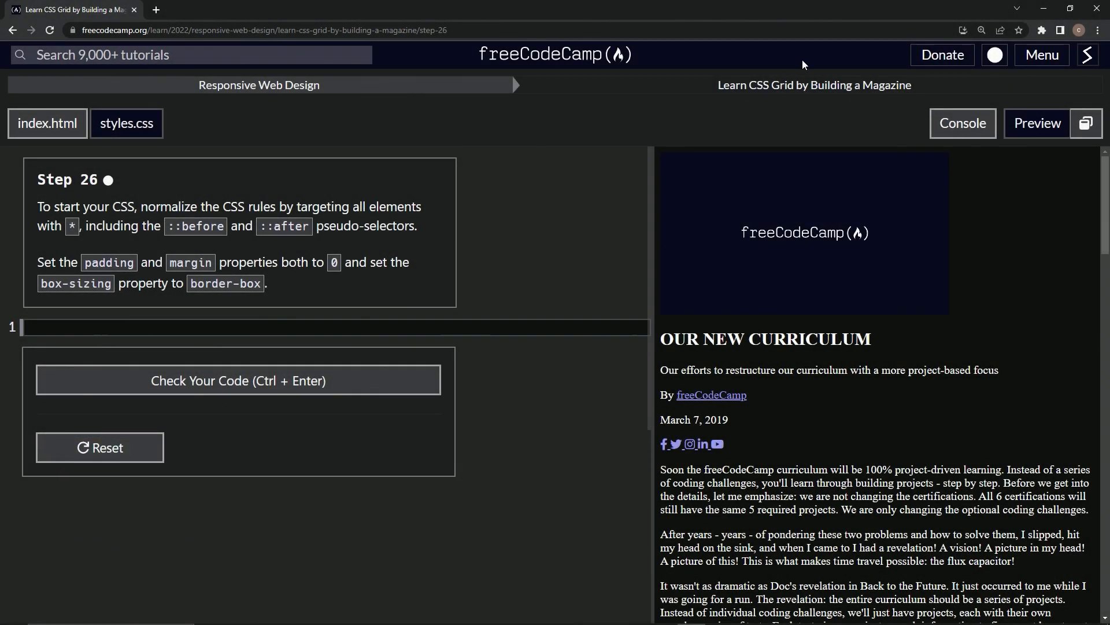
{"action": "mouse_move", "coordinate": [171, 103]}
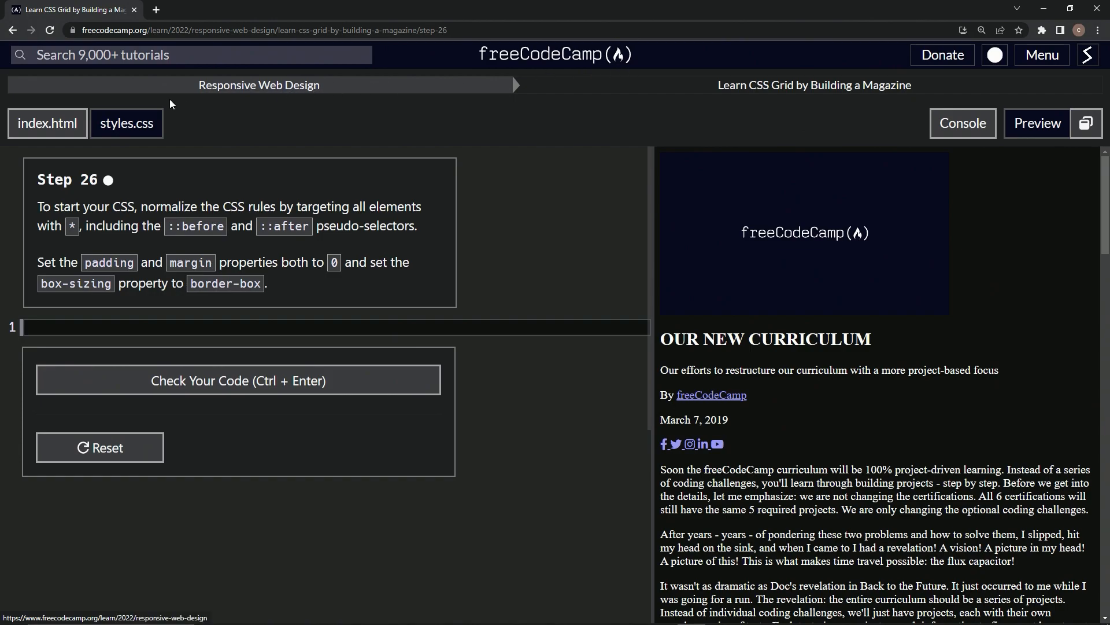
{"action": "mouse_move", "coordinate": [771, 100]}
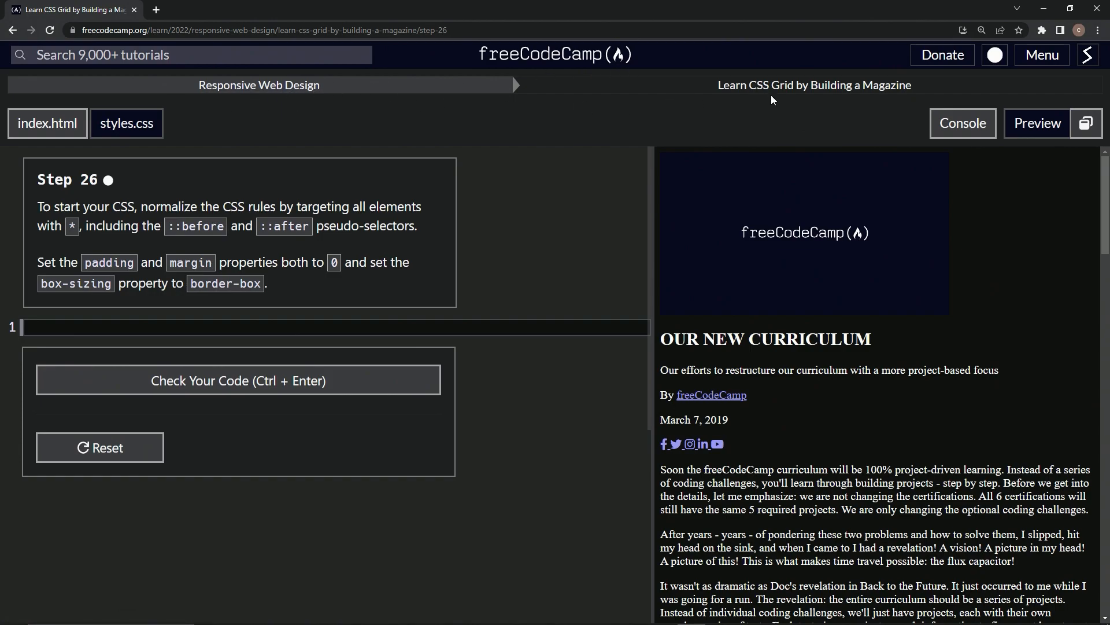
{"action": "mouse_move", "coordinate": [76, 175]}
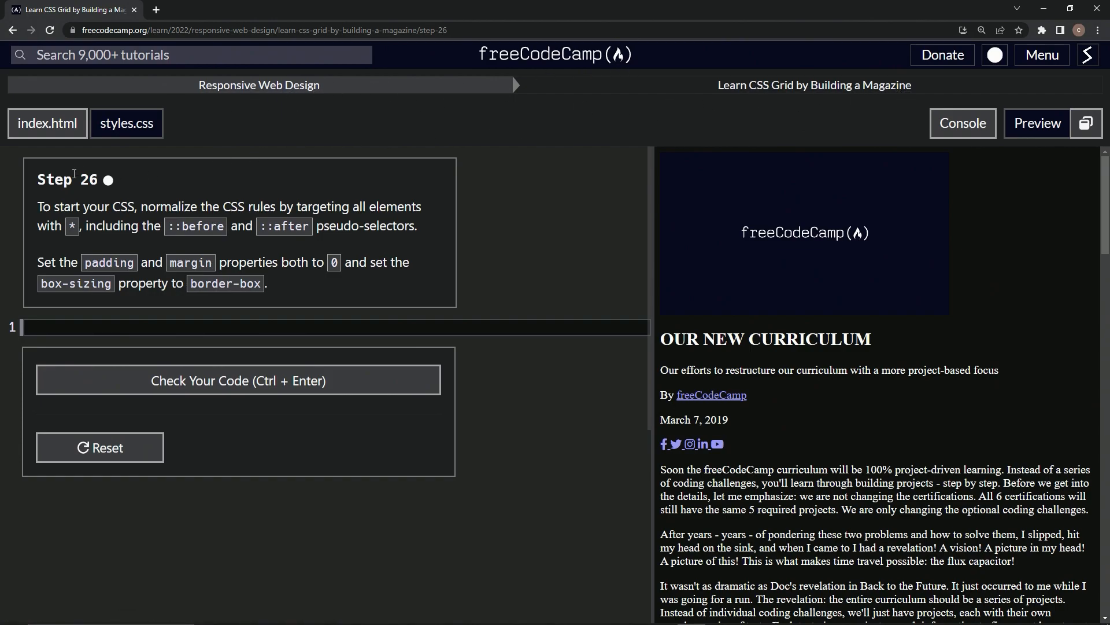
{"action": "mouse_move", "coordinate": [93, 186]}
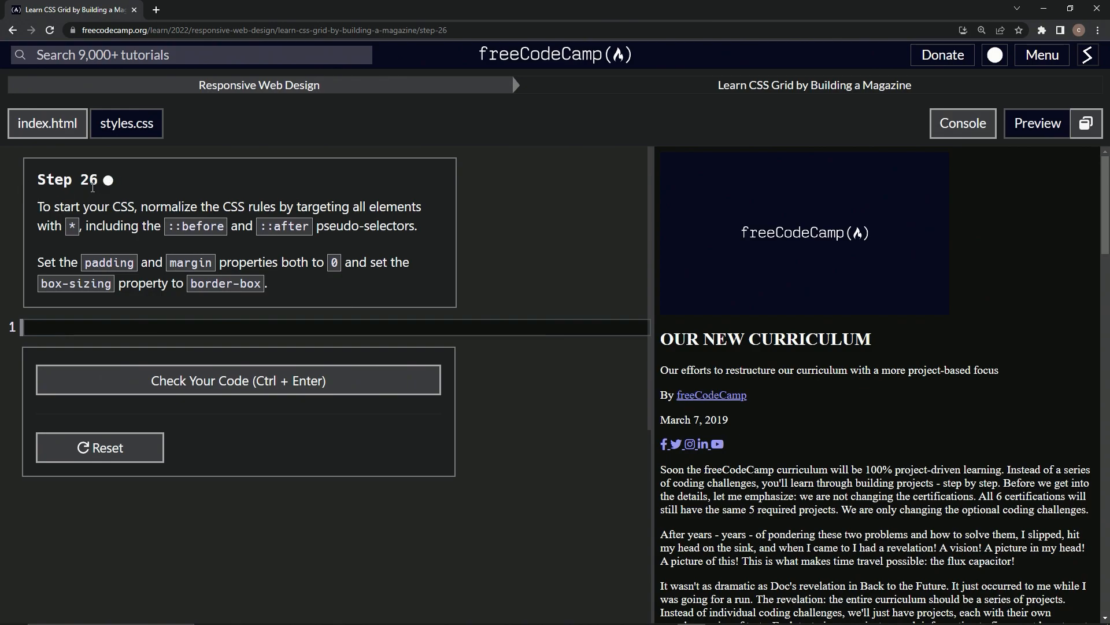
{"action": "mouse_move", "coordinate": [179, 213]}
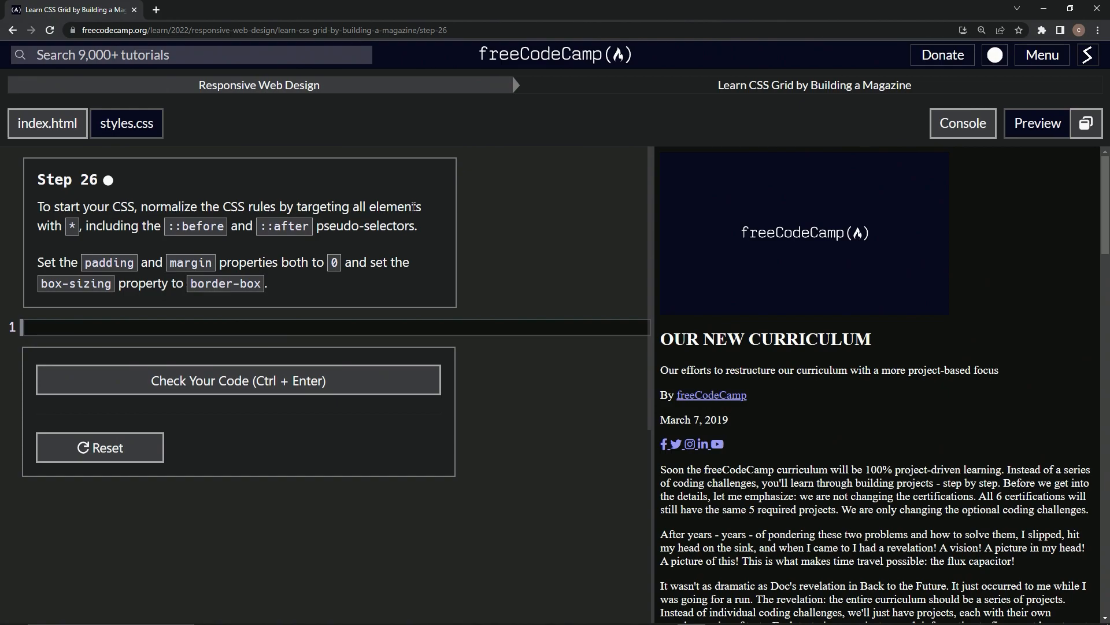
{"action": "mouse_move", "coordinate": [65, 243]}
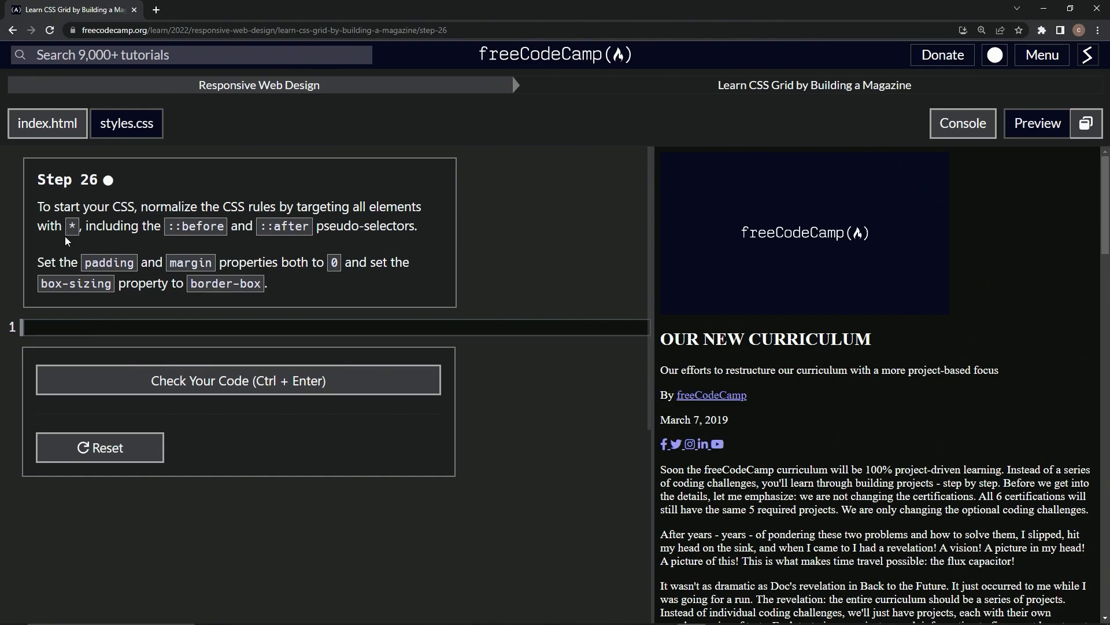
{"action": "mouse_move", "coordinate": [229, 236]}
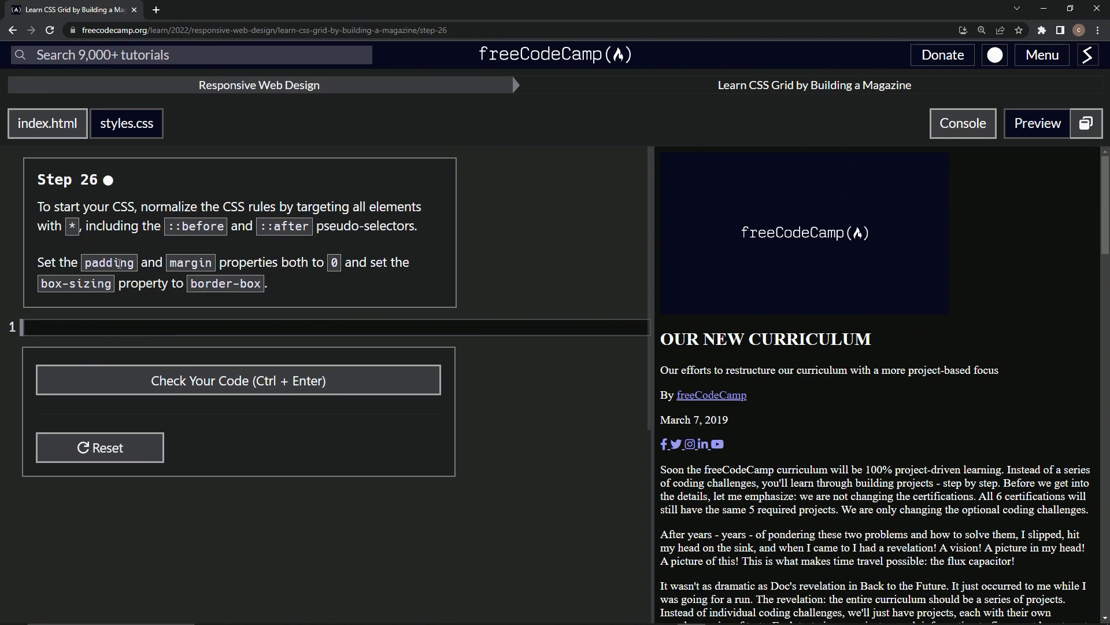
{"action": "mouse_move", "coordinate": [149, 292]}
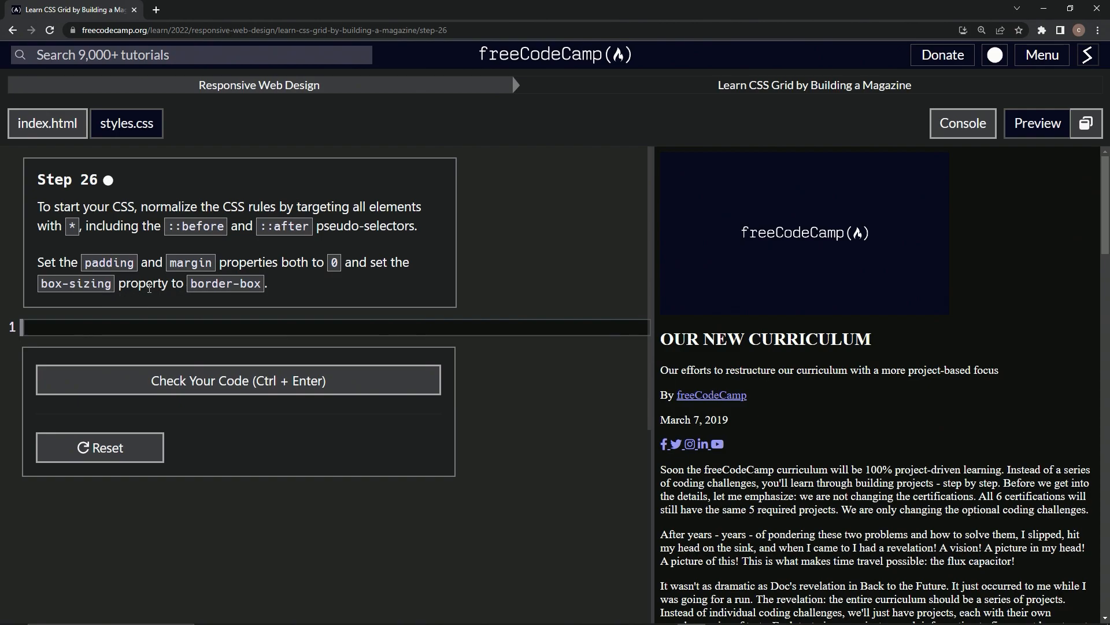
{"action": "mouse_move", "coordinate": [175, 331]}
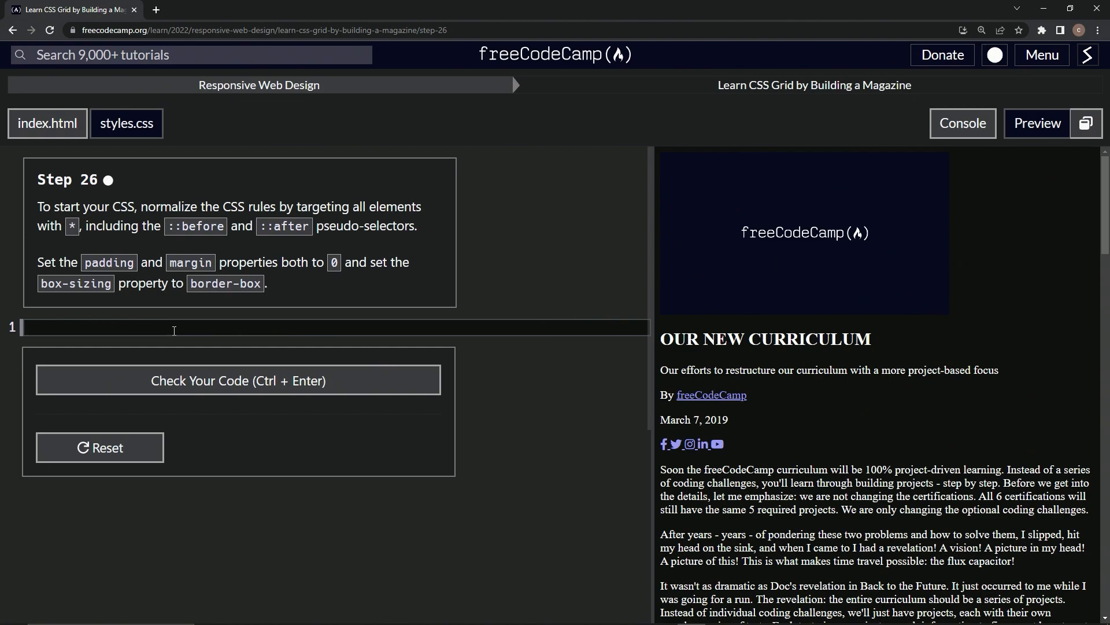
- Write the selector '*, ::before, ::after' with an empty rule block in styles.css
{"action": "type", "text": "*"}
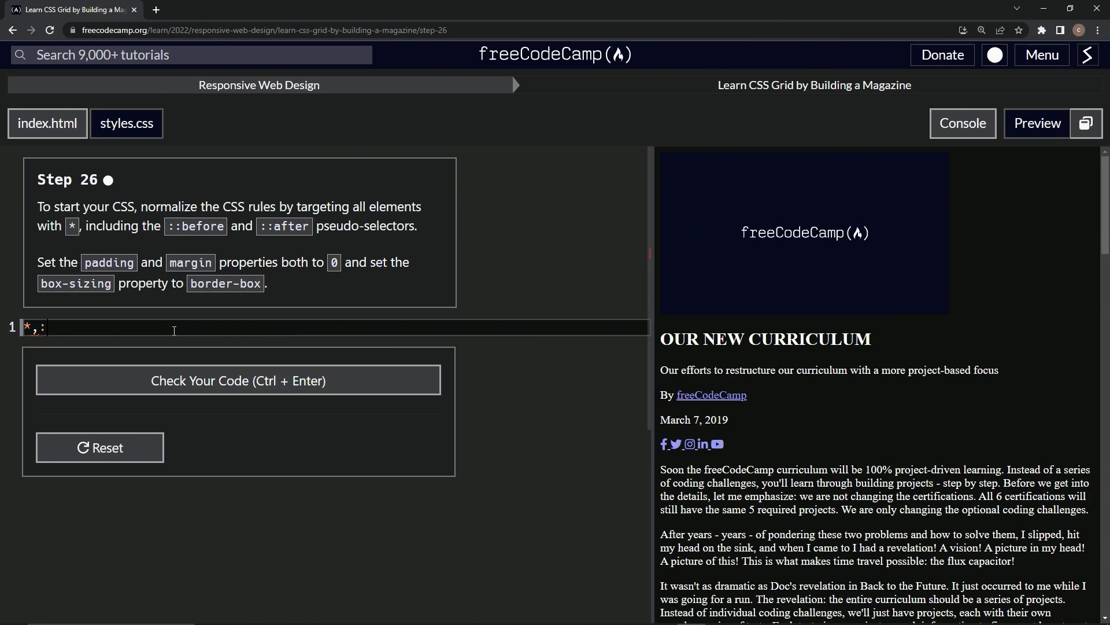
{"action": "type", "text": ":be"}
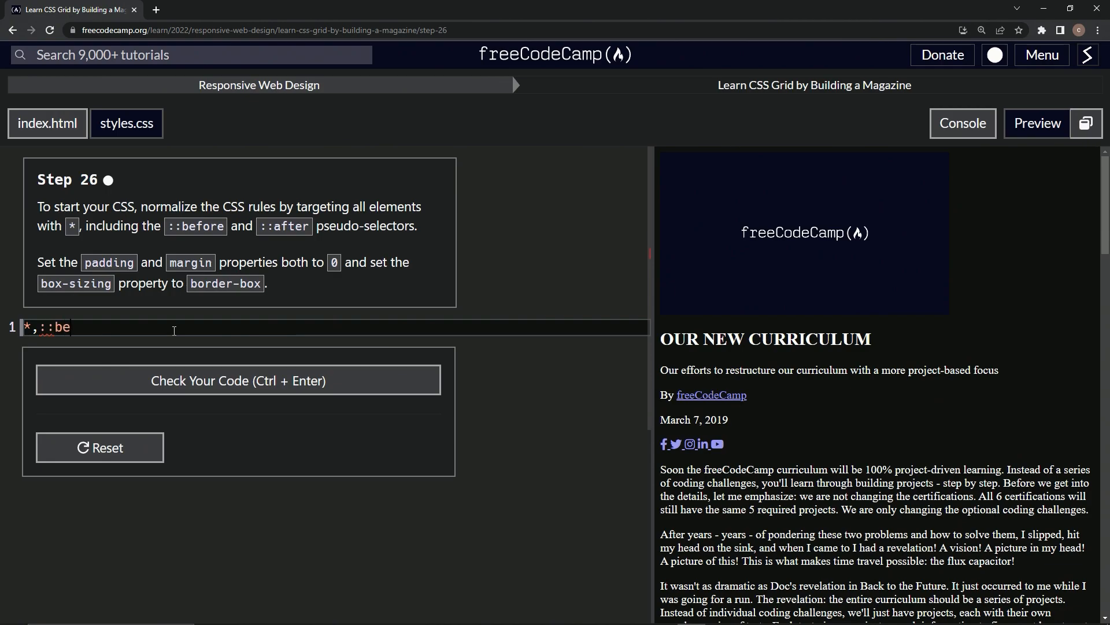
{"action": "type", "text": "fore"}
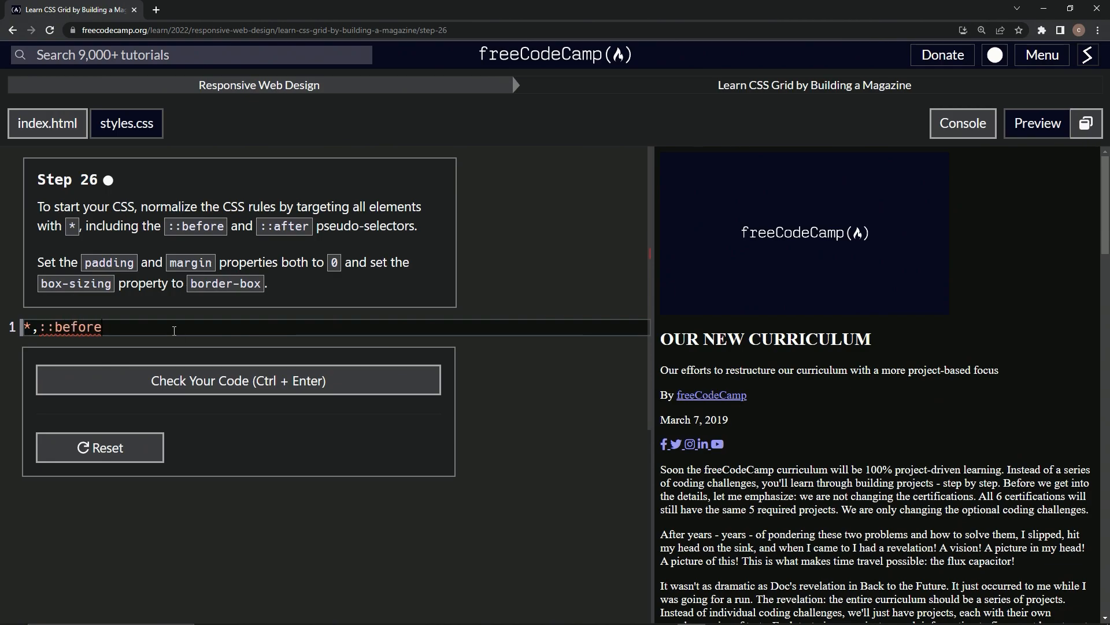
{"action": "type", "text": ",;"}
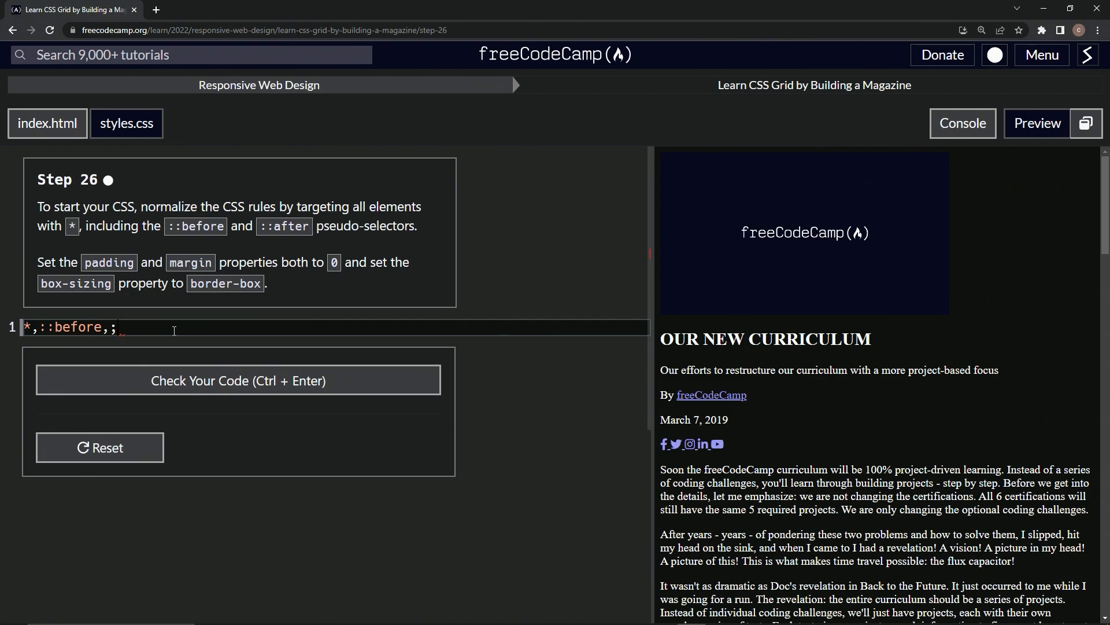
{"action": "type", "text": "::after"}
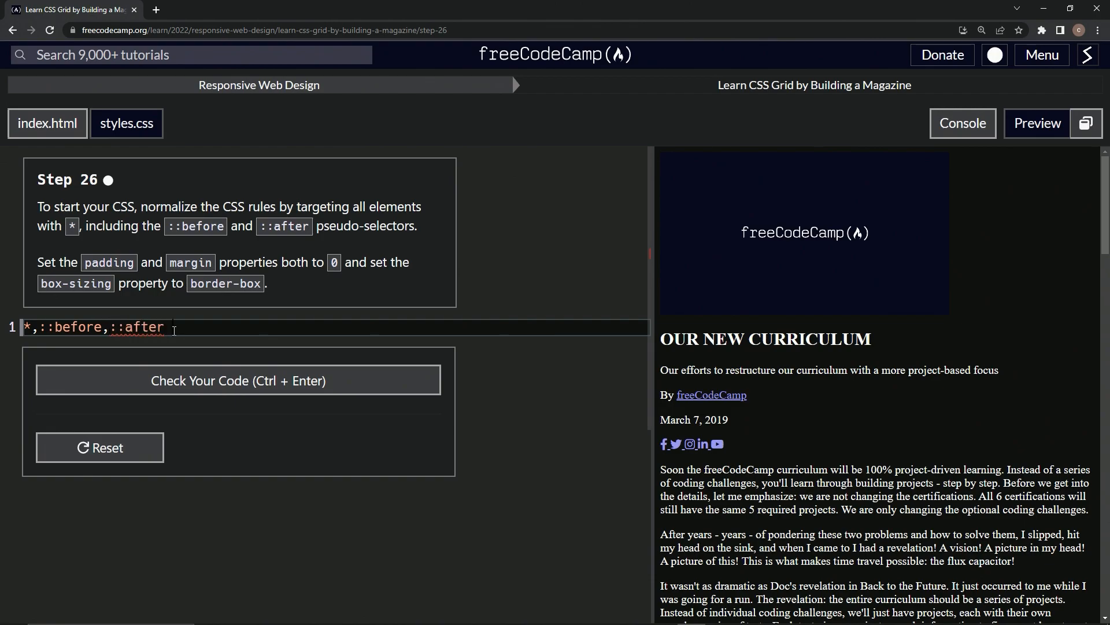
{"action": "type", "text": "{}"}
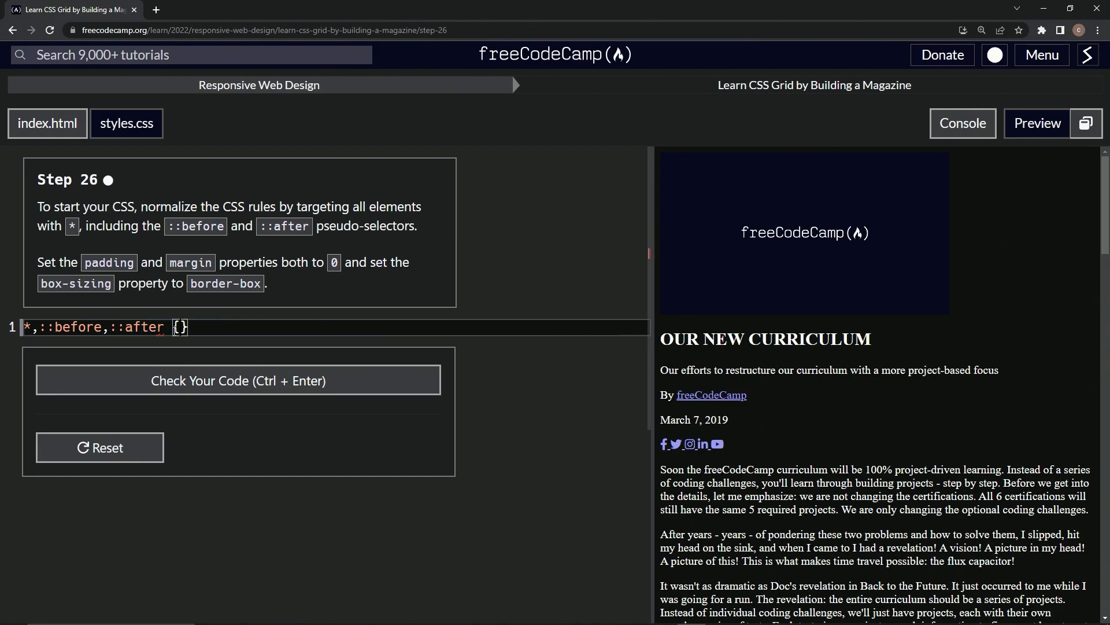
{"action": "key", "text": "Enter"}
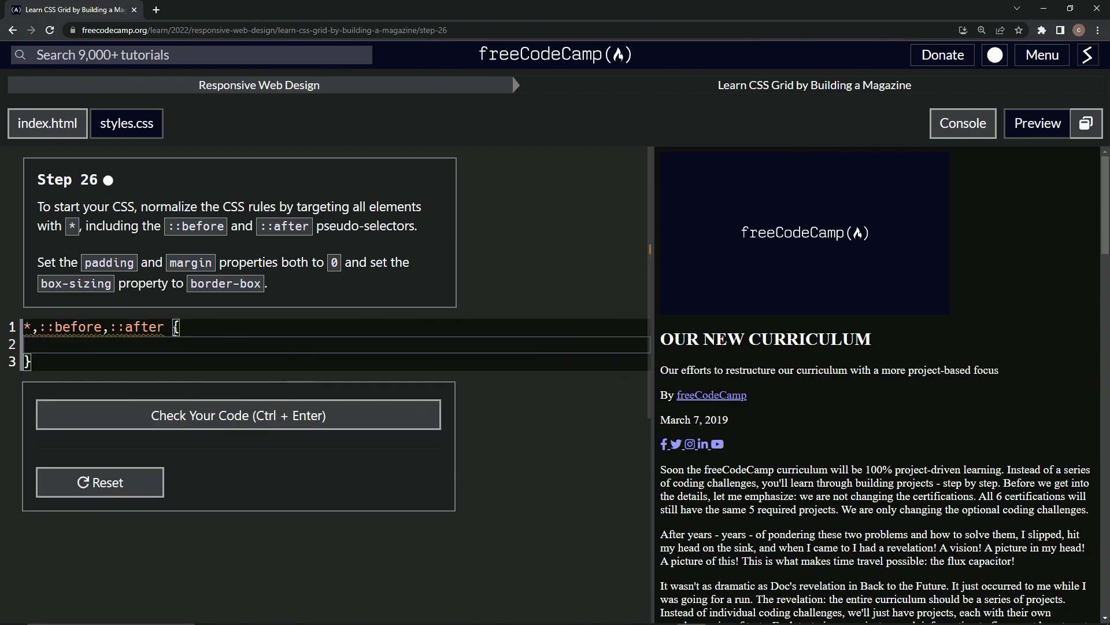
- Declare padding: 0 and margin: 0 inside the rule
{"action": "type", "text": "padding:"}
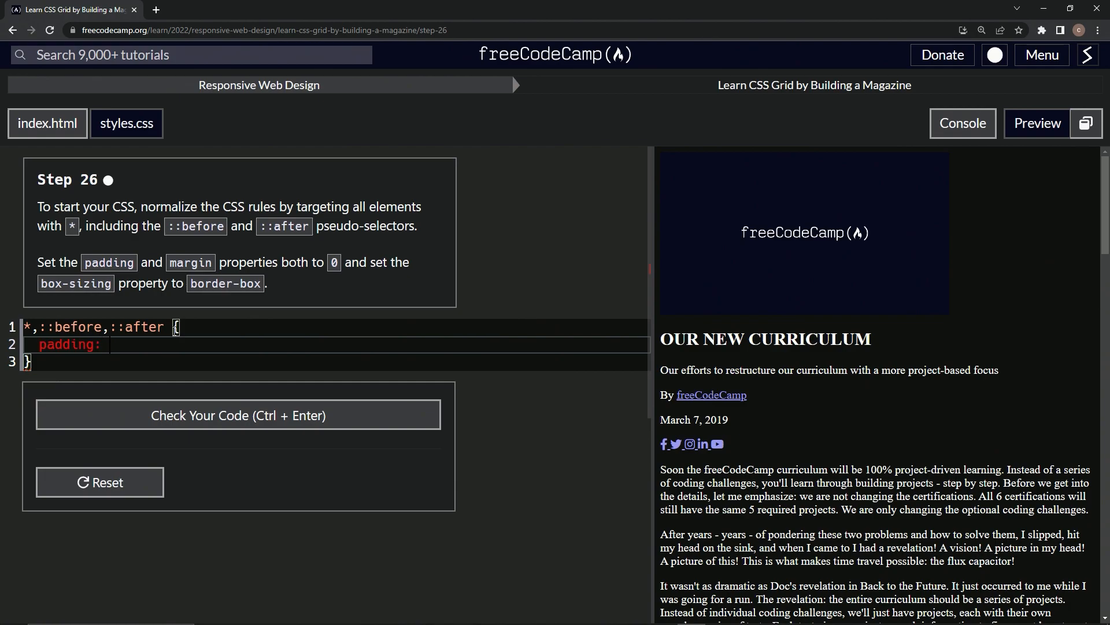
{"action": "type", "text": "0;"}
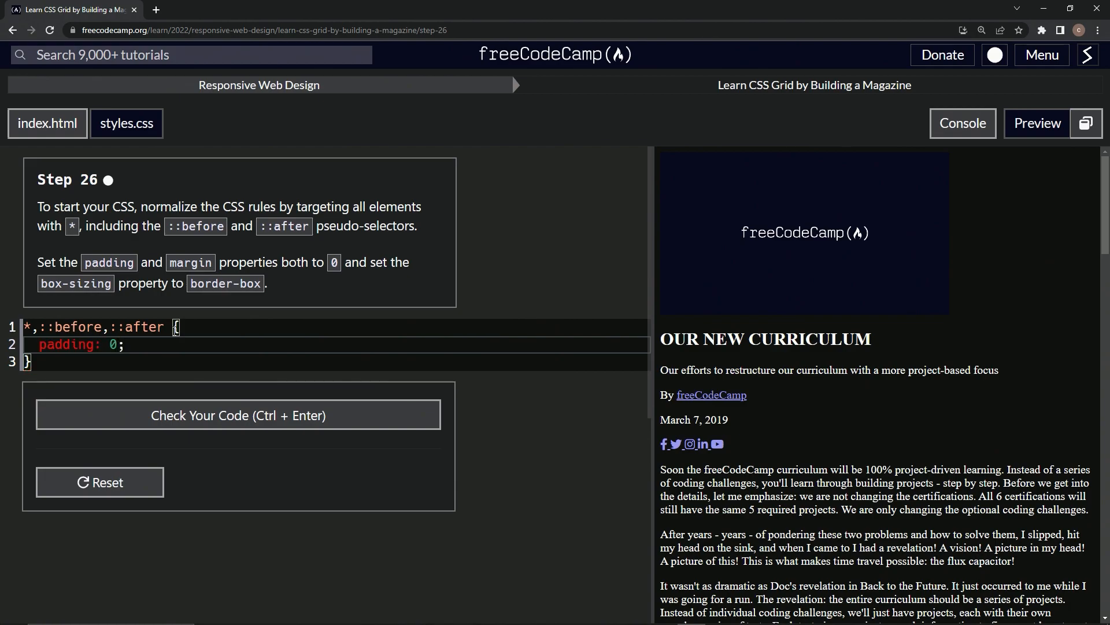
{"action": "type", "text": "margins"}
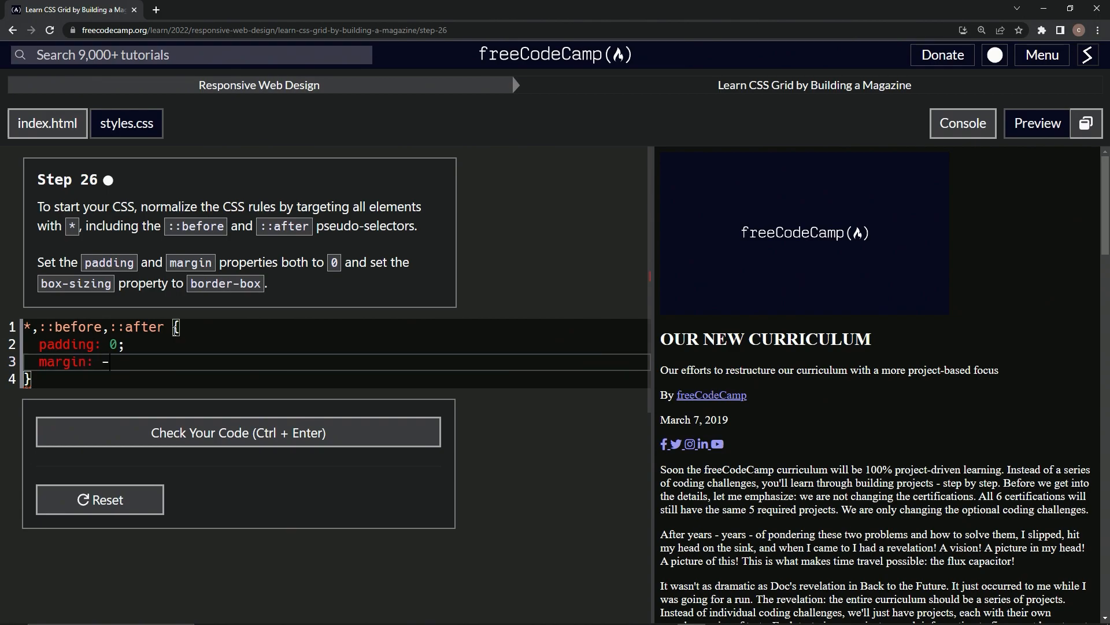
{"action": "type", "text": "0;"}
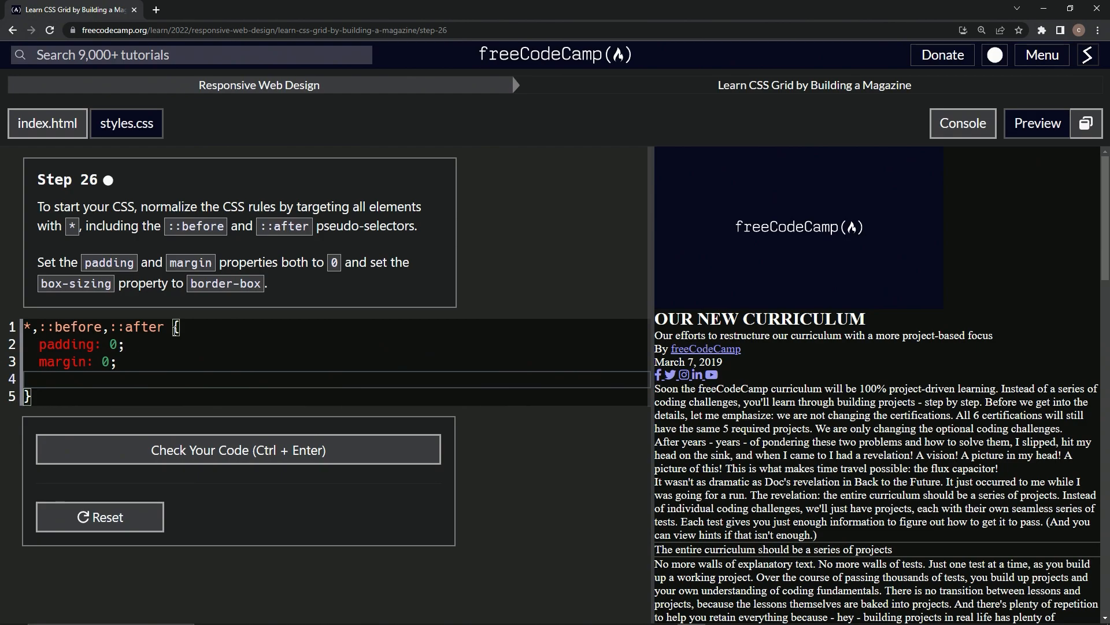
- Add the box-sizing: border-box declaration to complete the rule
{"action": "type", "text": "box0"}
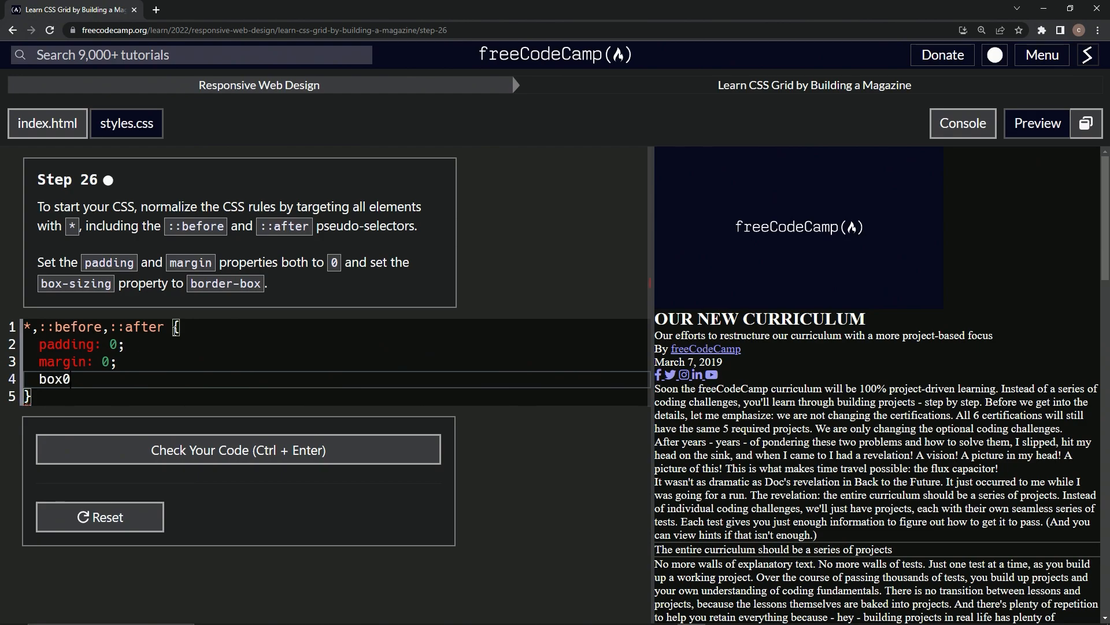
{"action": "type", "text": "-sizing"}
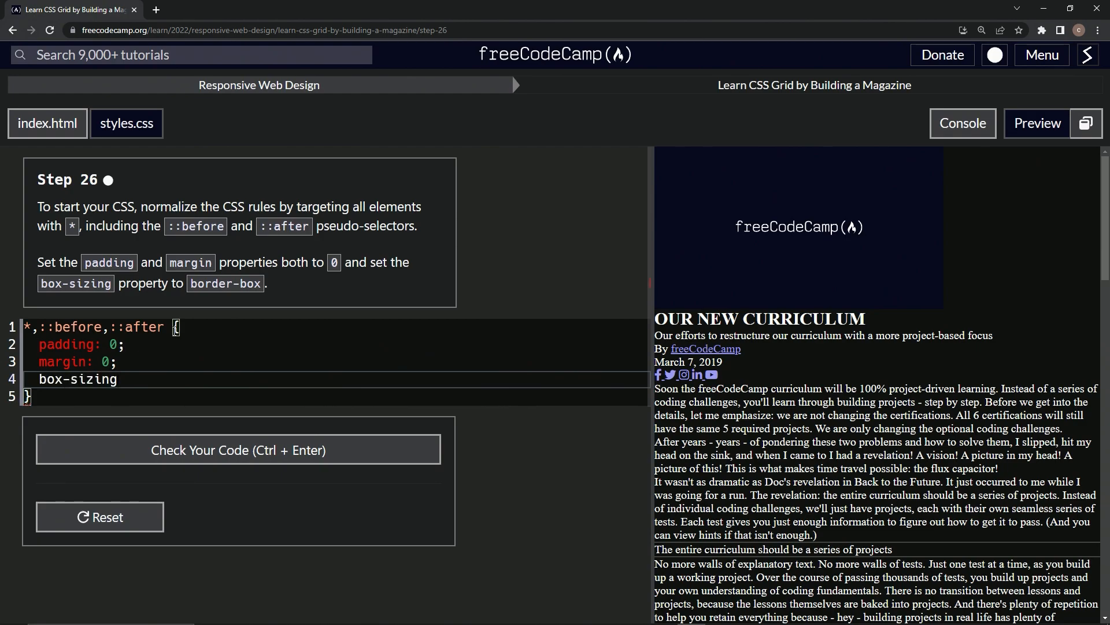
{"action": "type", "text": ": border"}
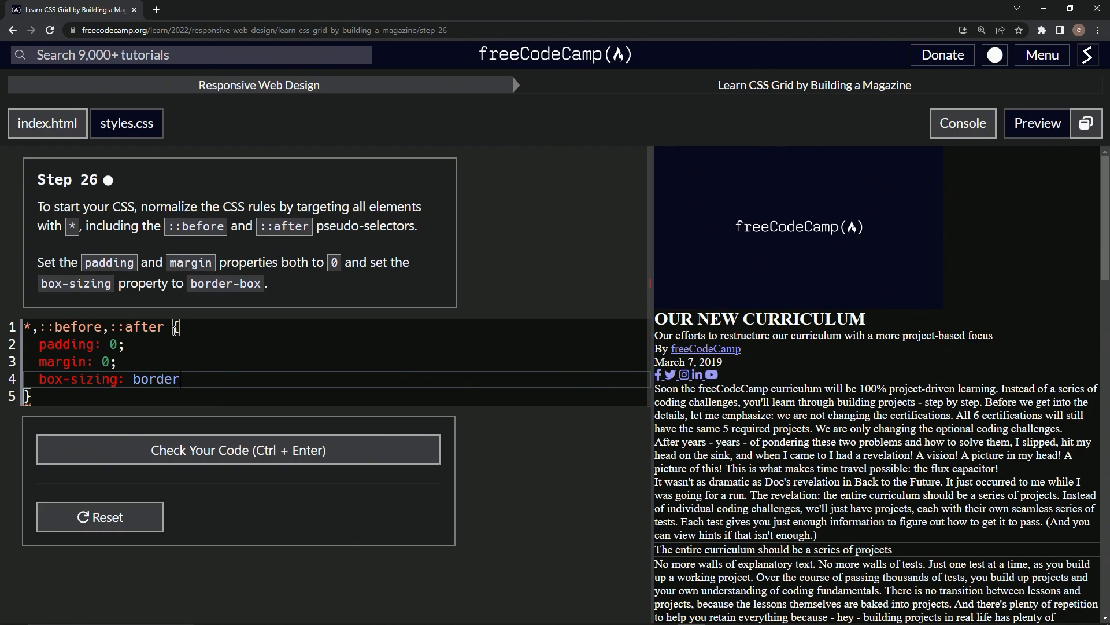
{"action": "type", "text": "-box"}
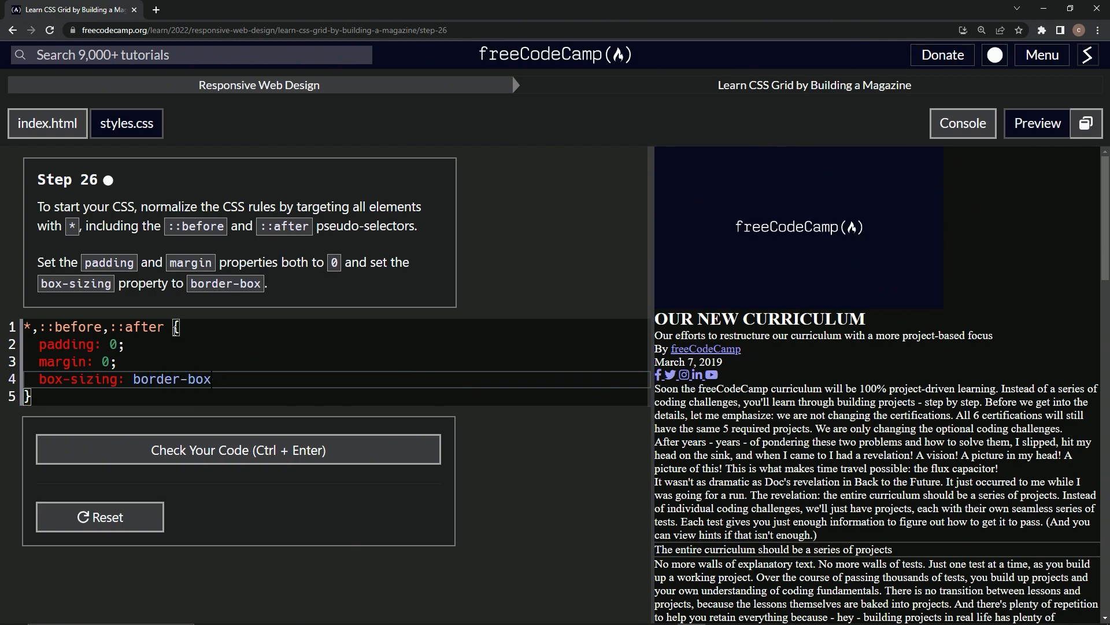
{"action": "type", "text": ";"}
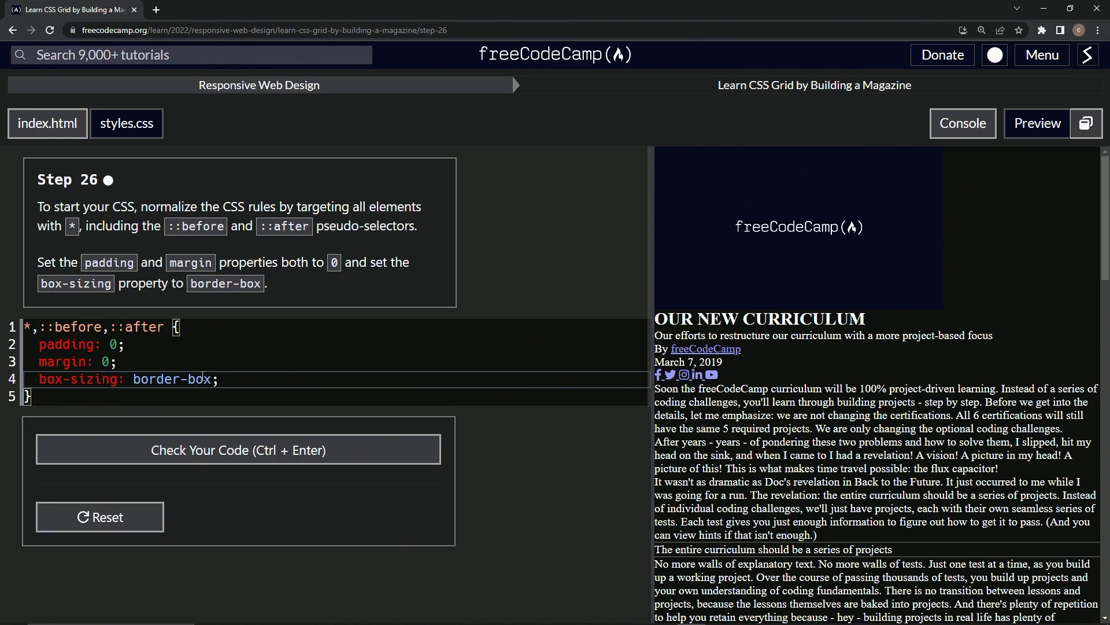
{"action": "mouse_move", "coordinate": [243, 456]}
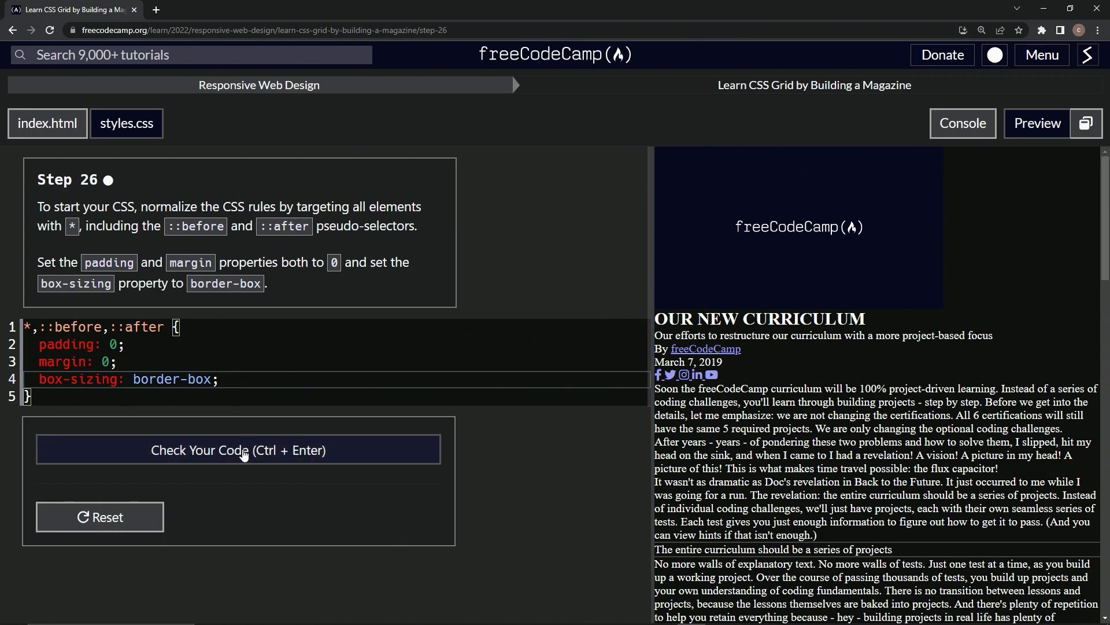
- Check the Step 26 code, submit it and advance to Step 27
{"action": "left_click", "coordinate": [238, 450]}
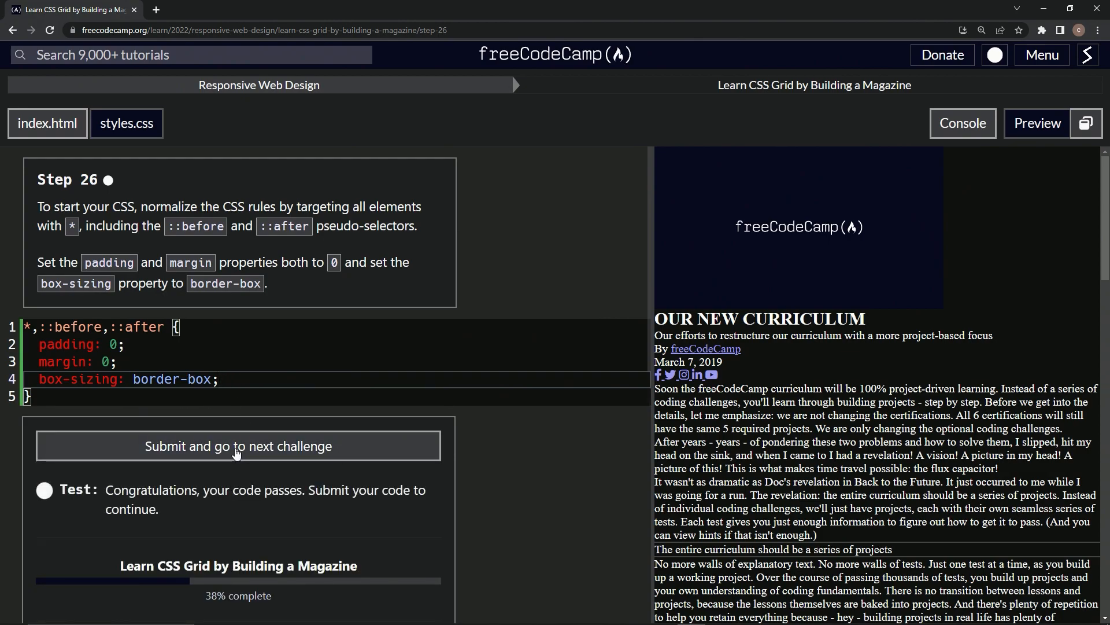
{"action": "left_click", "coordinate": [238, 447]}
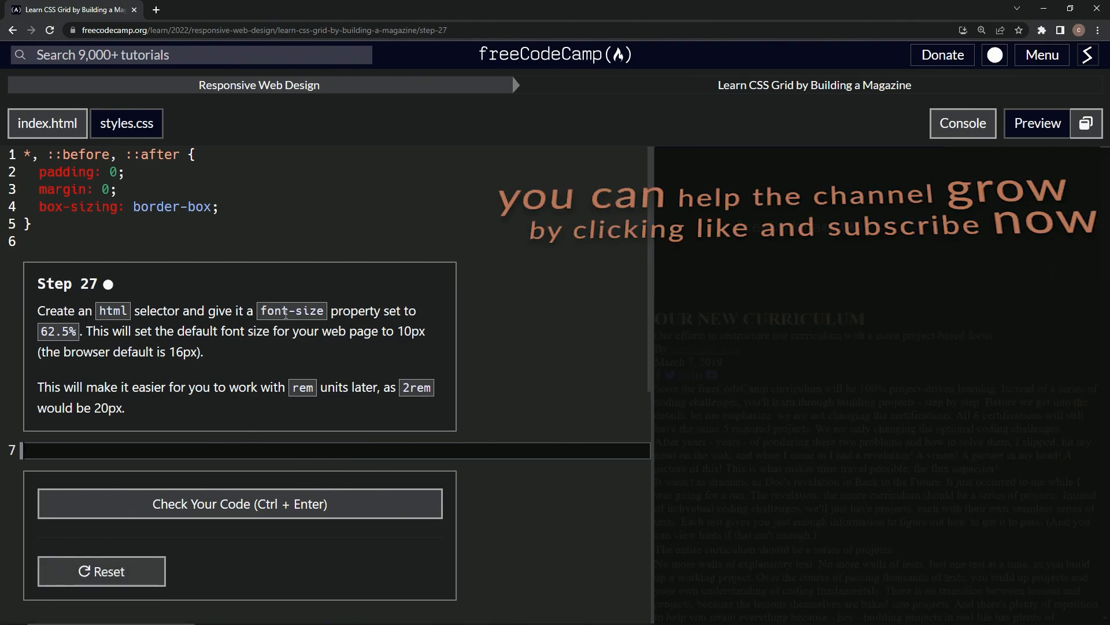
{"action": "mouse_move", "coordinate": [109, 294]}
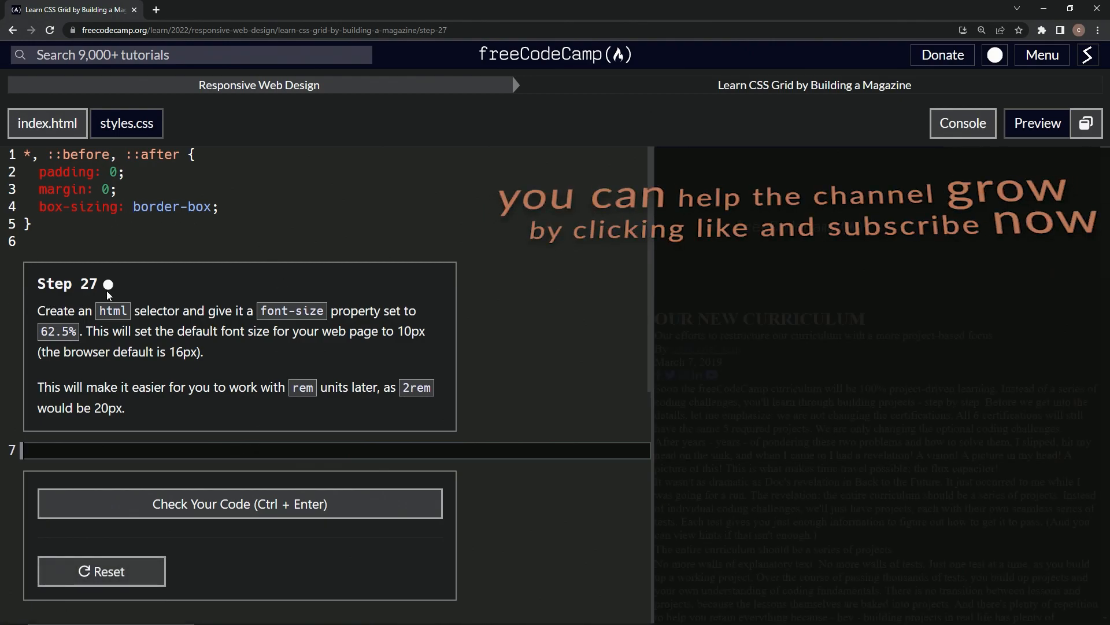
{"action": "mouse_move", "coordinate": [207, 295]}
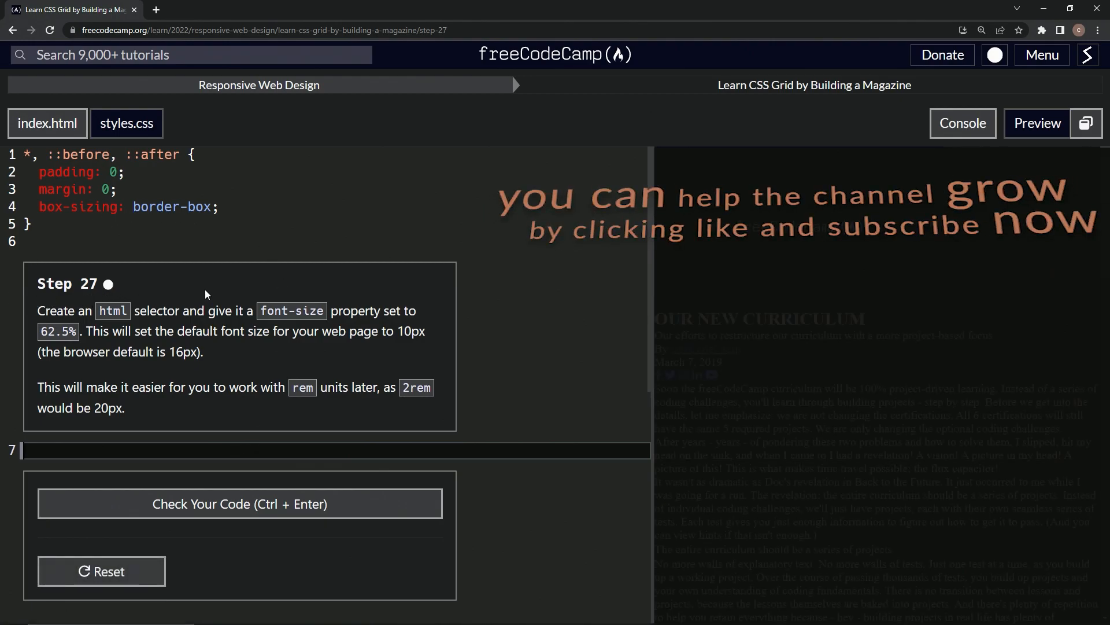